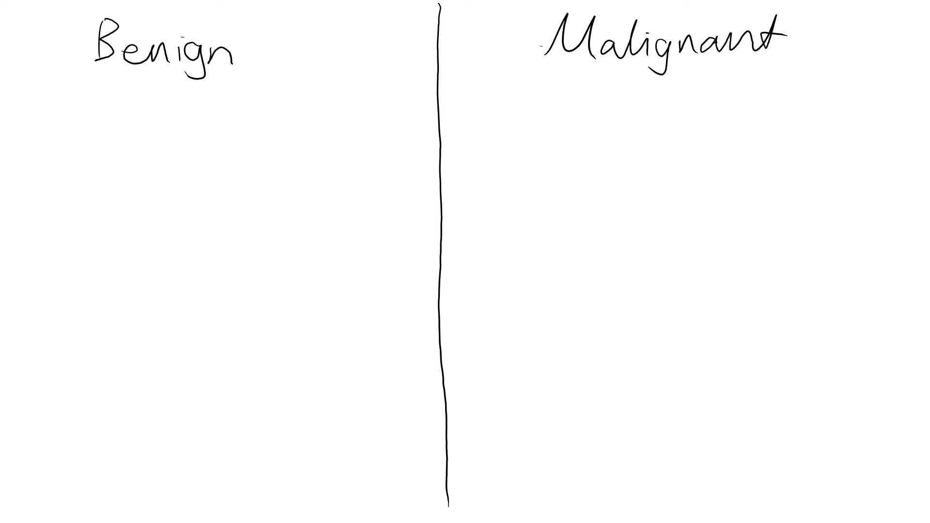
Step: Handwrite '– >130/85mmHg' under the Benign heading and draw a box around it
drag(65, 159, 128, 159)
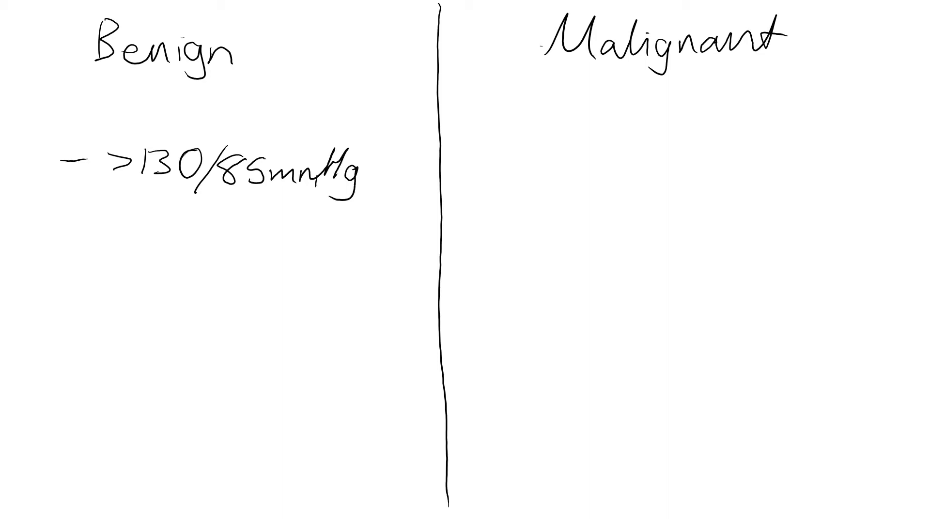
drag(95, 136, 374, 201)
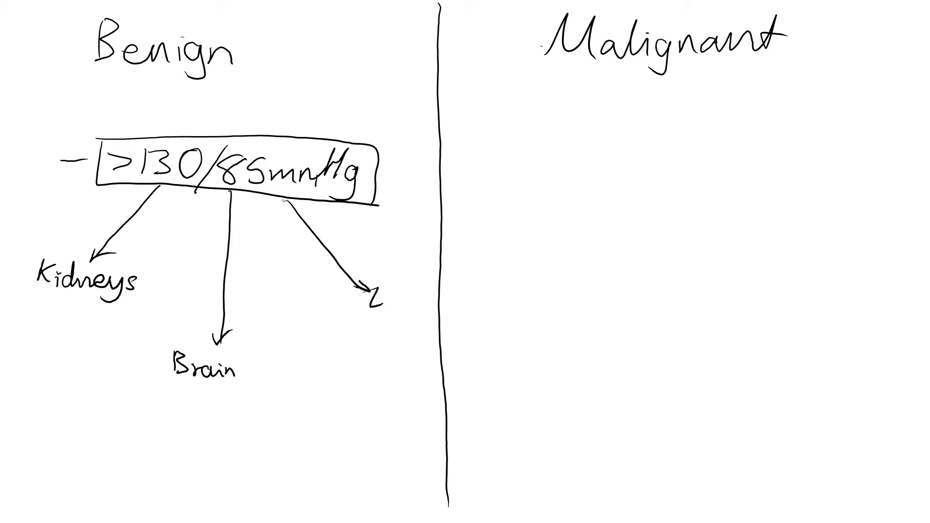
Step: Write 'Eyes' at the third arrow from the benign threshold
text(Eyes)
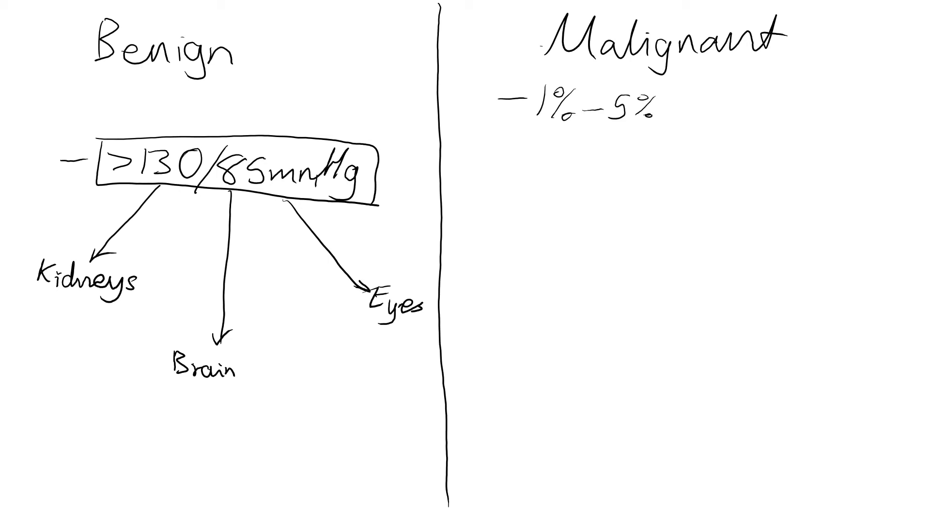
Step: Write 'hypertension' after 1%–5% and add a Malignant line '– 200/120 mmHg'
text(hypertens)
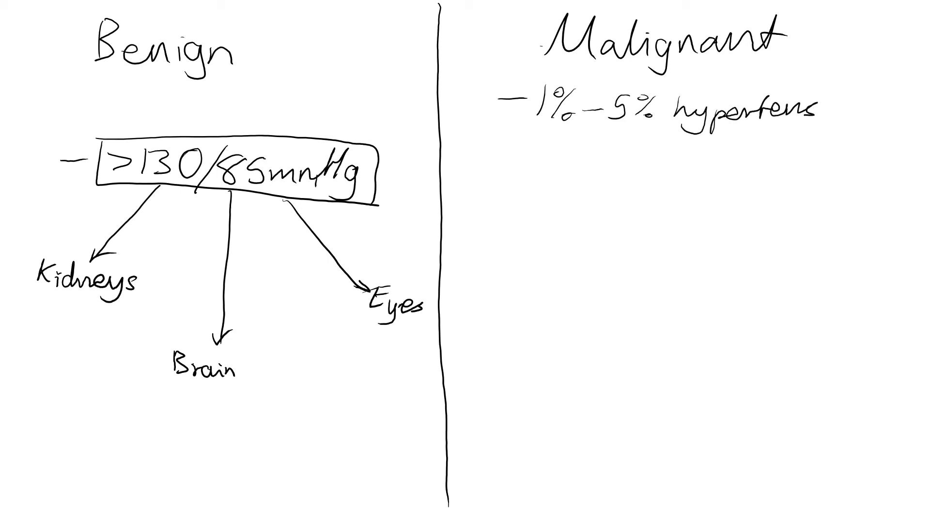
text(ion)
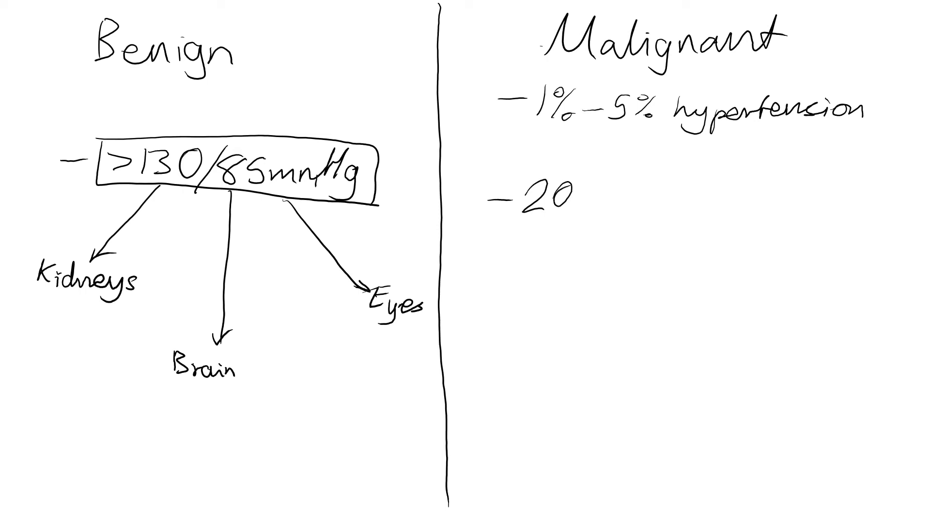
text(0/12)
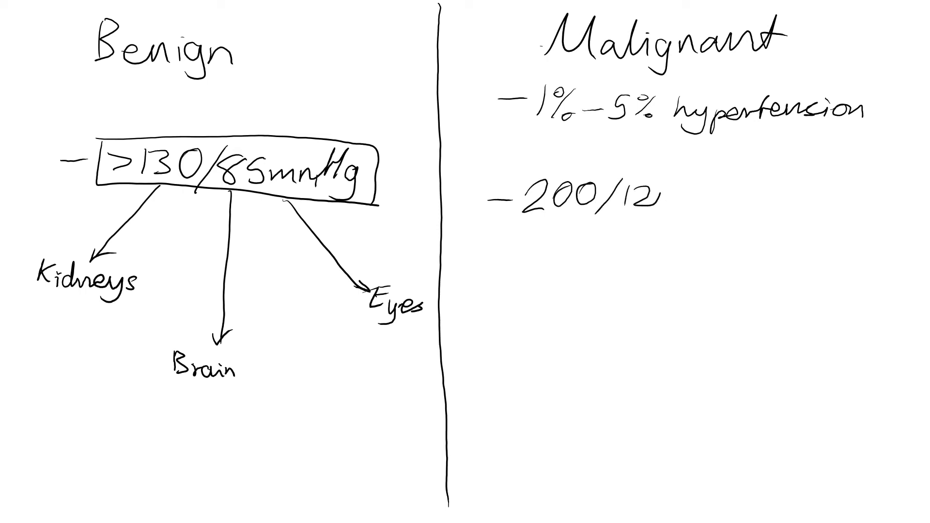
text(0 mmHg)
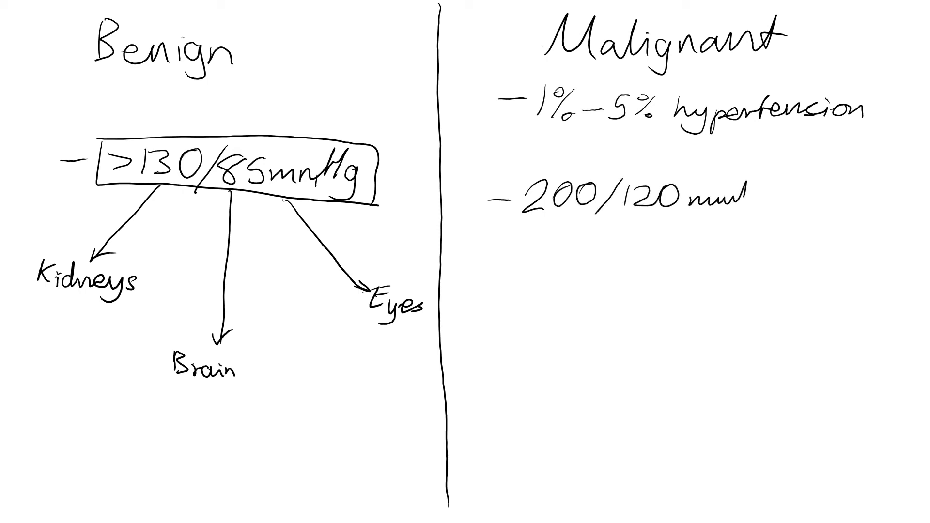
text(Hg)
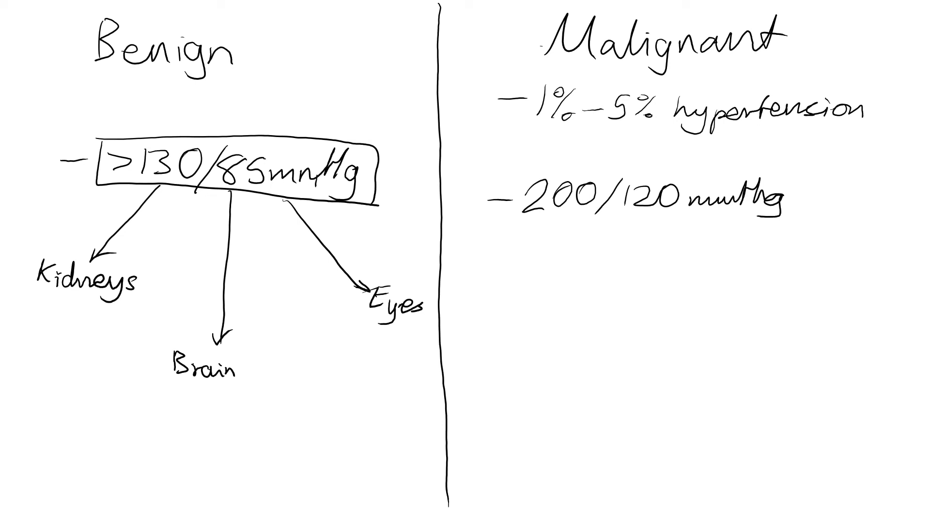